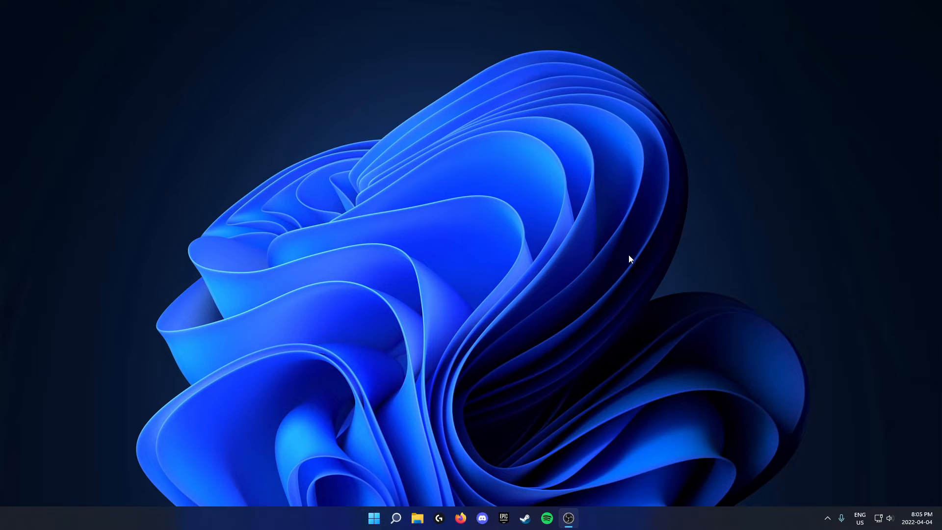
{"action": "mouse_move", "coordinate": [565, 401]}
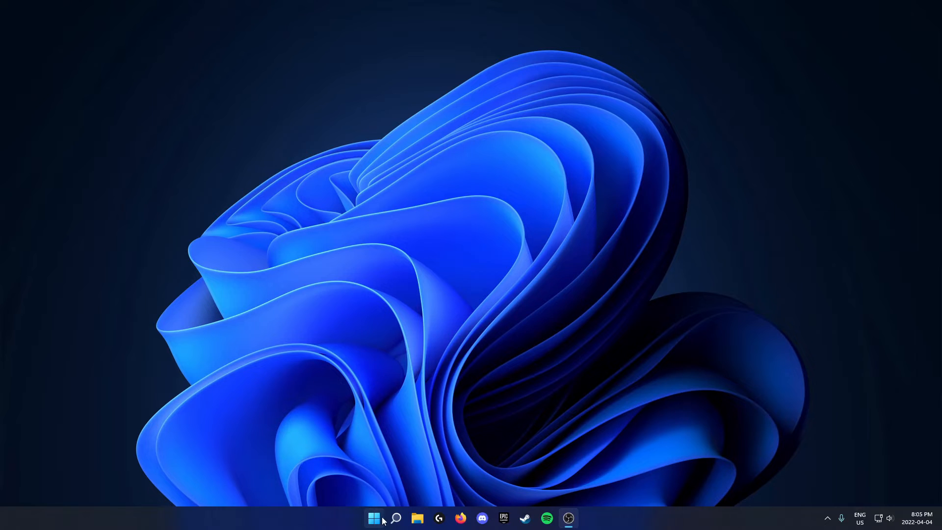
{"action": "mouse_move", "coordinate": [373, 517]}
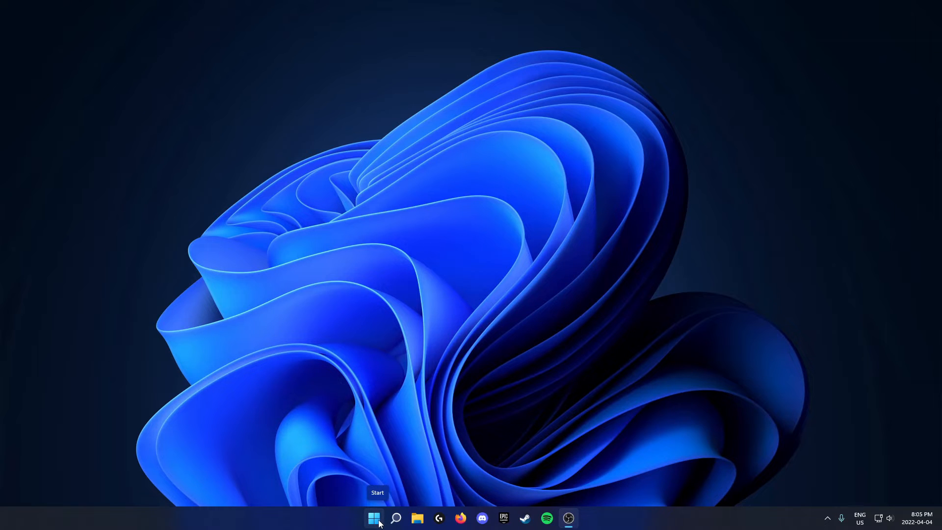
- Launch Windows Settings from the Start button's quick-link menu, landing on the System page
{"action": "right_click", "coordinate": [371, 518]}
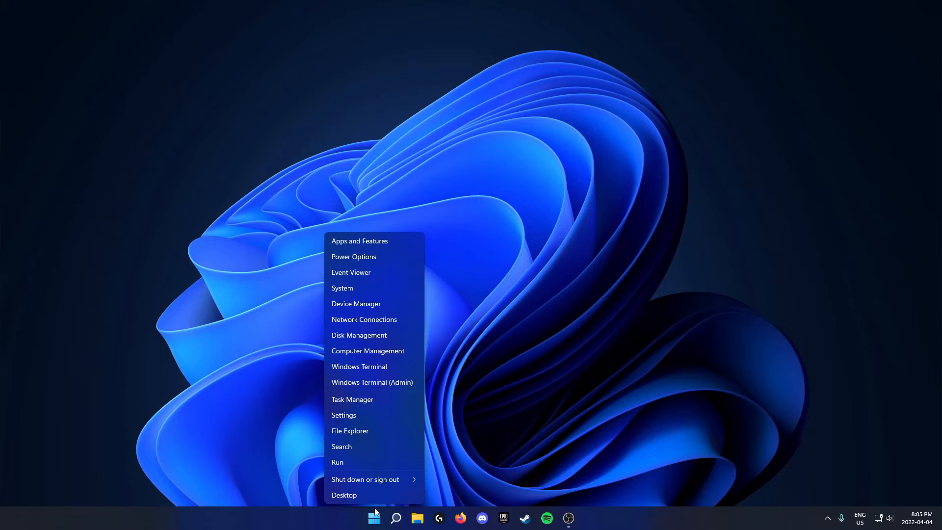
{"action": "left_click", "coordinate": [344, 415]}
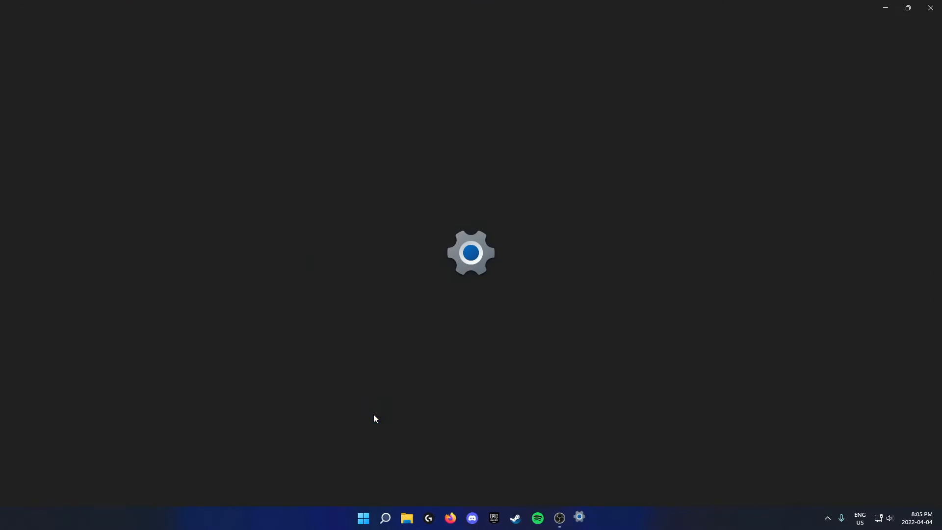
{"action": "left_click", "coordinate": [579, 518]}
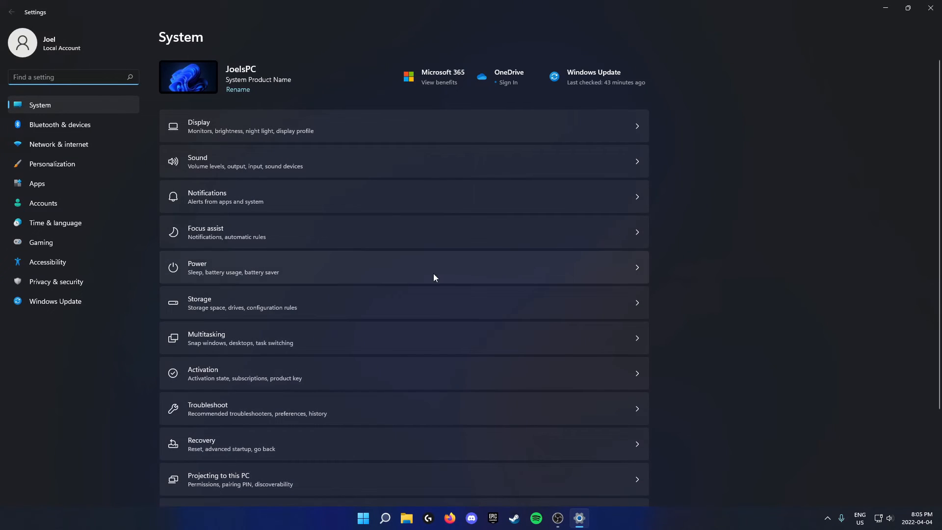
{"action": "mouse_move", "coordinate": [75, 238]}
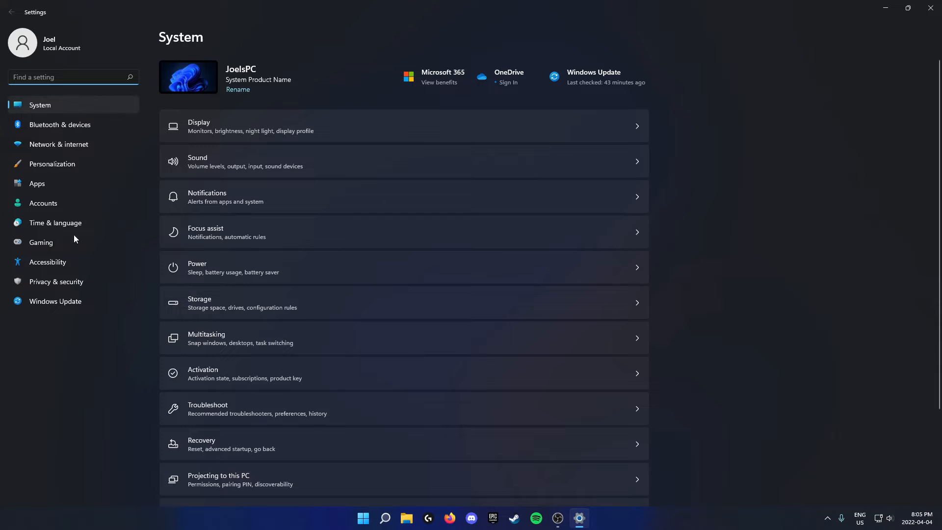
{"action": "mouse_move", "coordinate": [88, 265]}
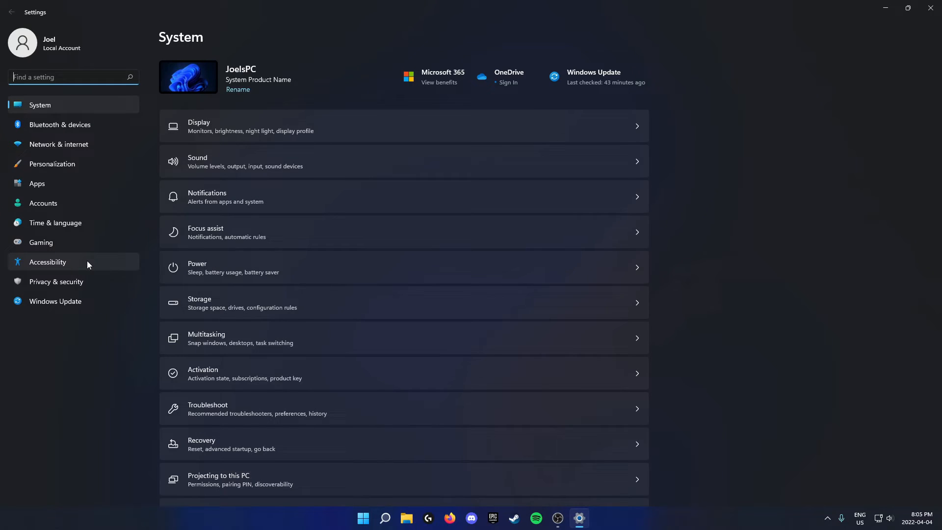
- Go to the Accessibility page and bring its Hearing section into view
{"action": "left_click", "coordinate": [48, 261]}
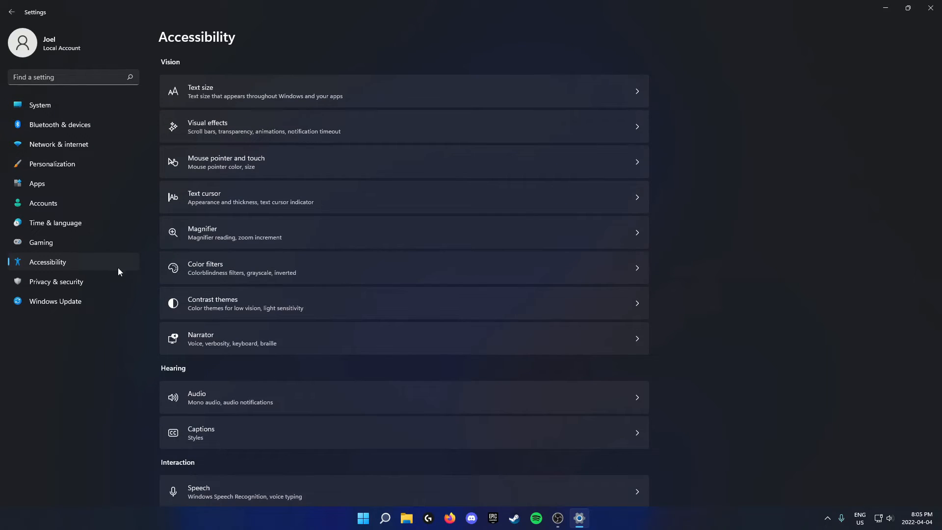
{"action": "mouse_move", "coordinate": [198, 90]}
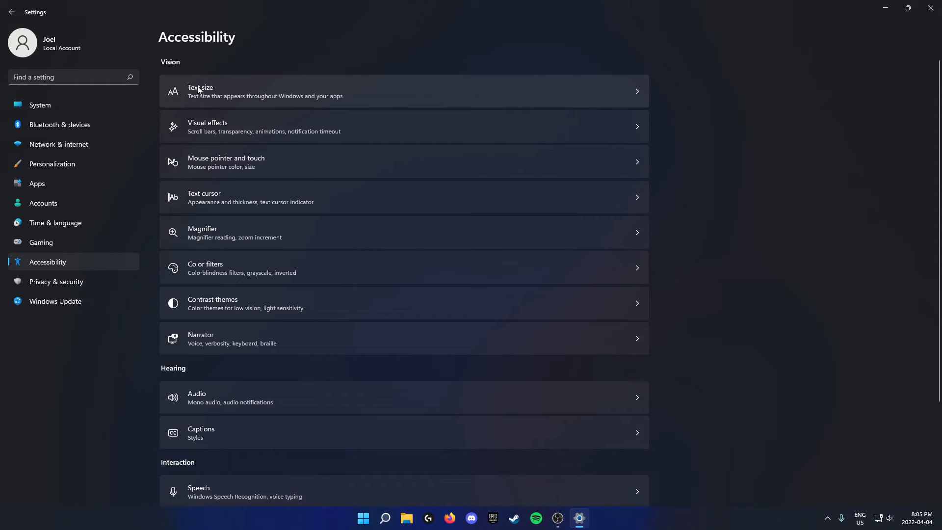
{"action": "scroll", "scroll_direction": "down", "scroll_amount": 3}
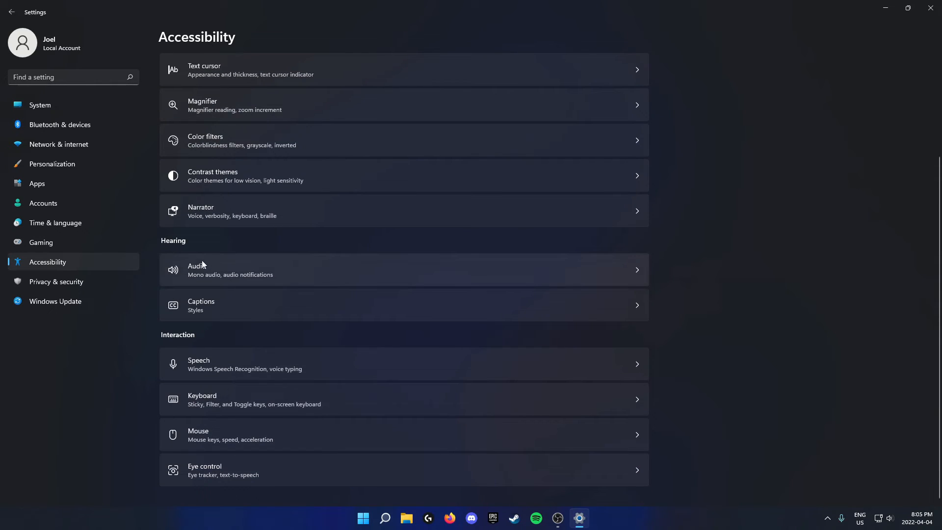
{"action": "mouse_move", "coordinate": [292, 273]}
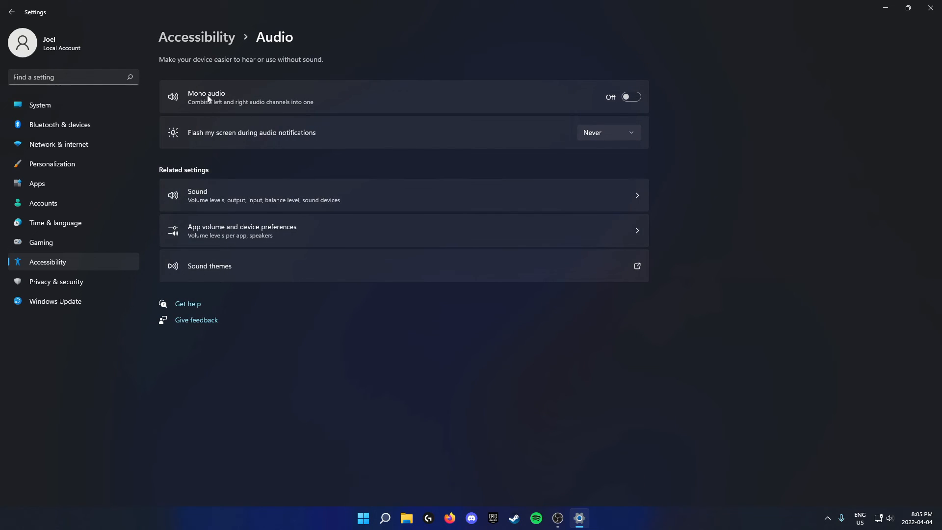
{"action": "mouse_move", "coordinate": [441, 102]}
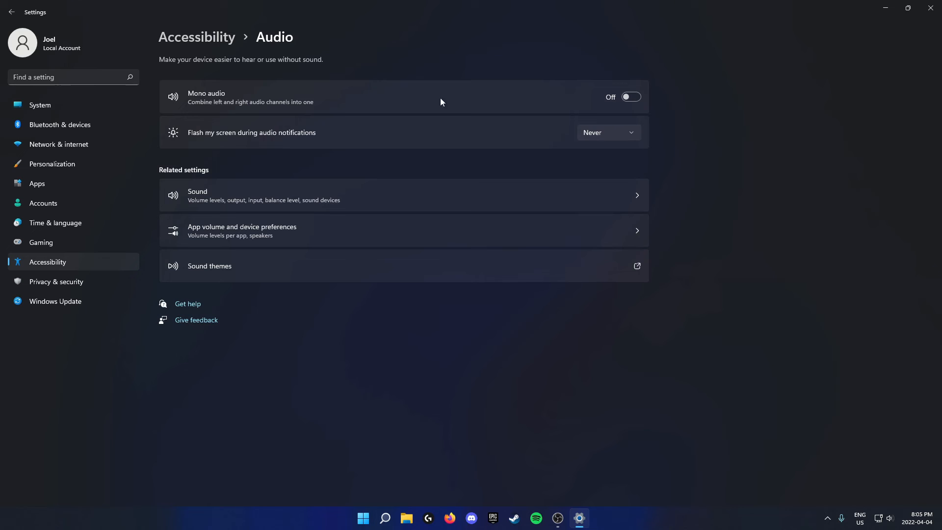
- Switch the Mono audio toggle to On so left and right channels combine
{"action": "left_click", "coordinate": [630, 97]}
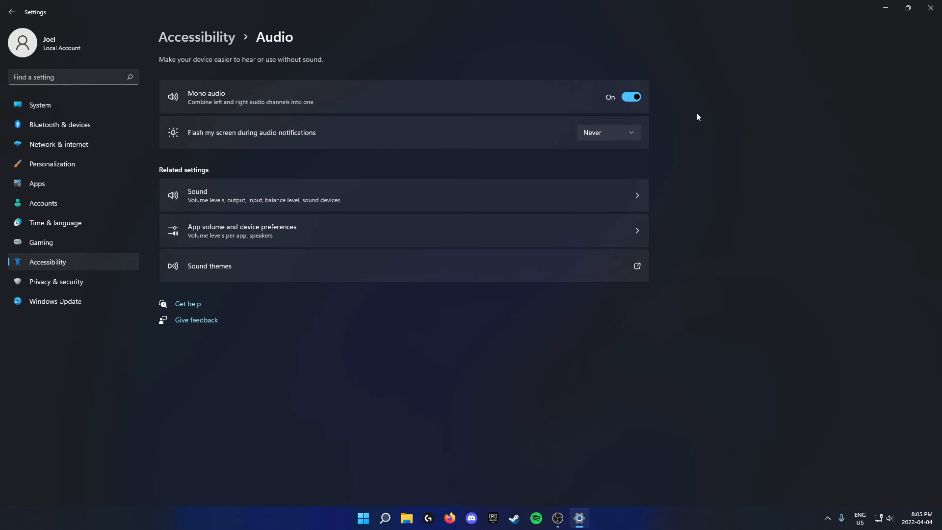